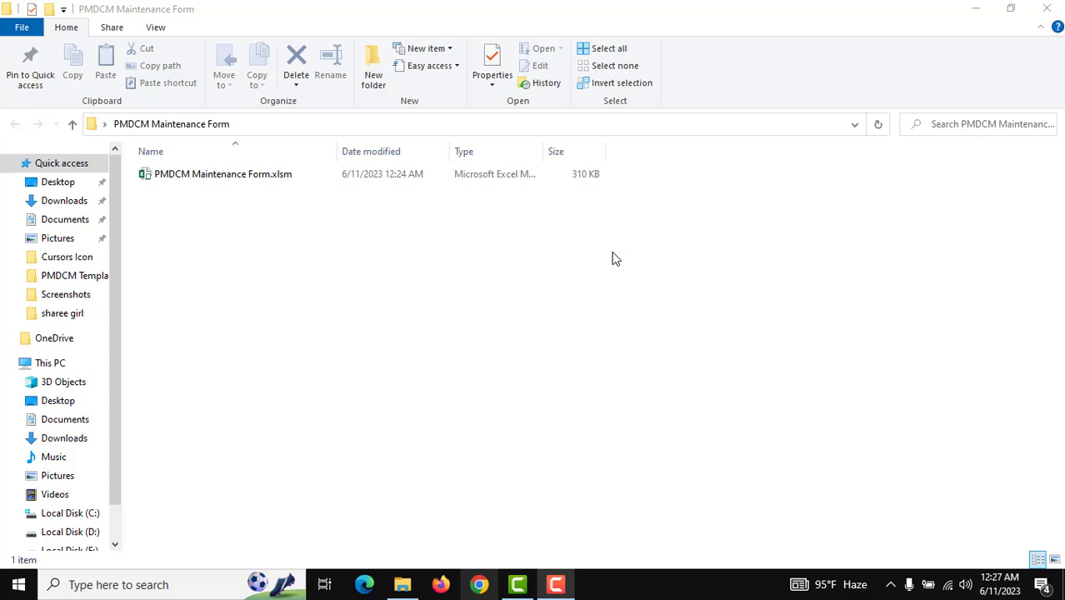
Step: Open PMDCM Maintenance Form.xlsm from File Explorer to reach the user ID and password login box
double_click(222, 173)
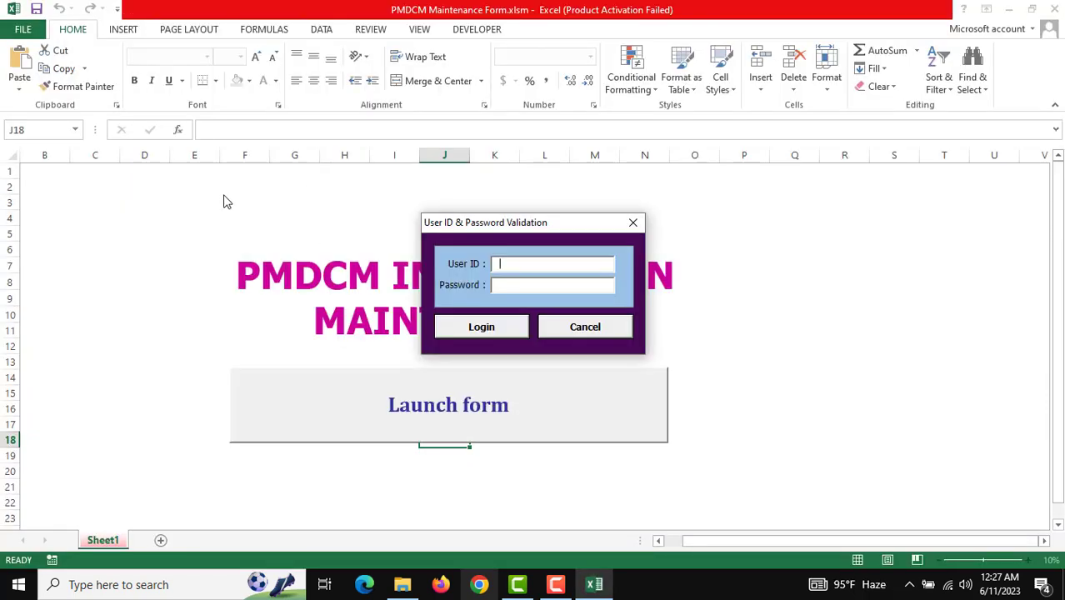
click(480, 326)
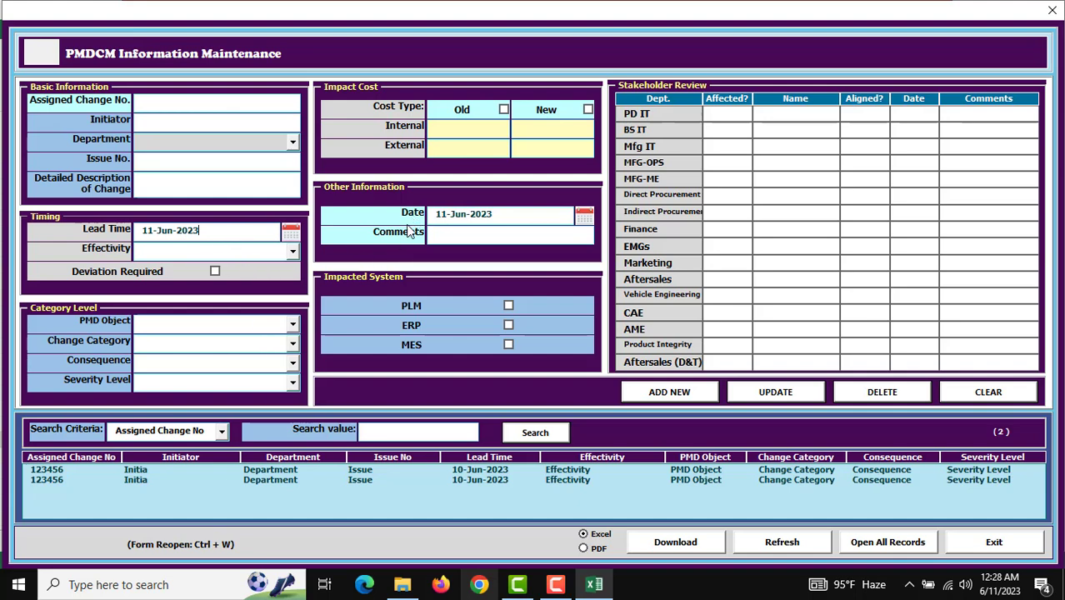
Step: Pick 15 June 2023 in the Lead Time calendar and choose a category level
click(585, 213)
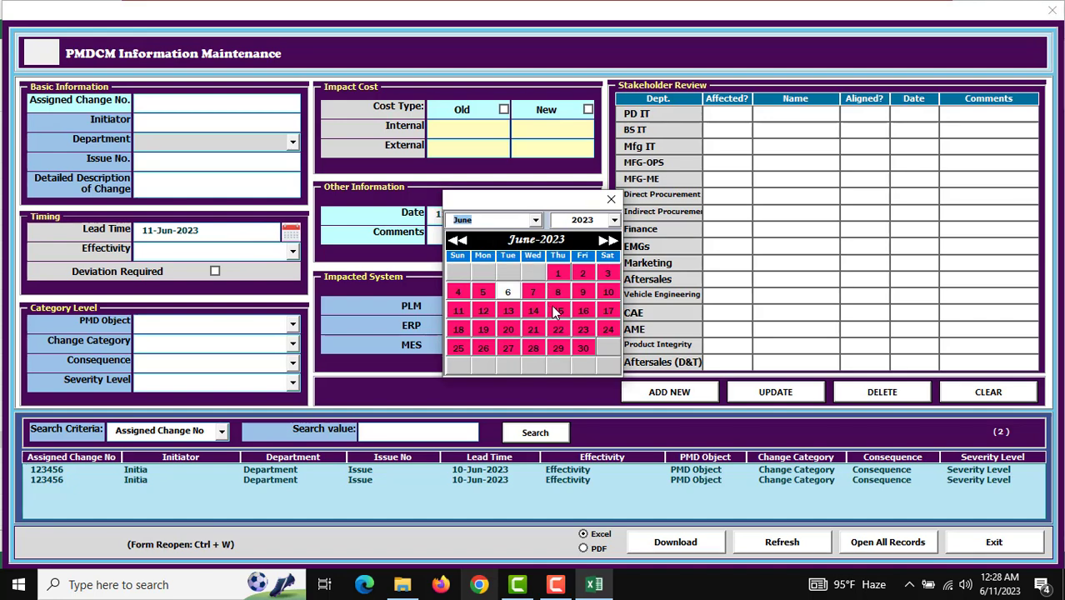
click(558, 310)
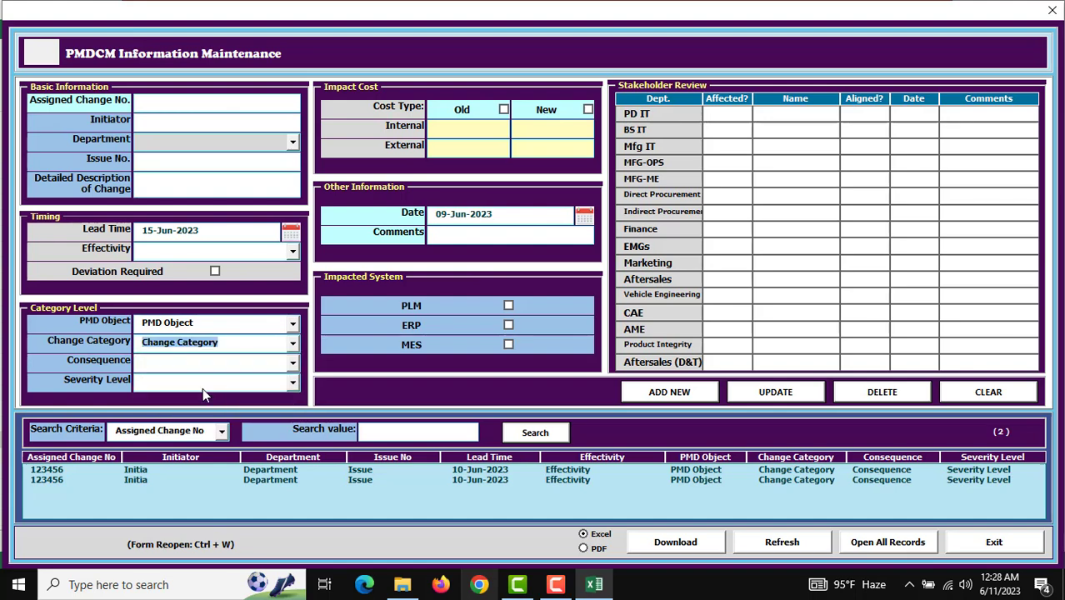
click(503, 109)
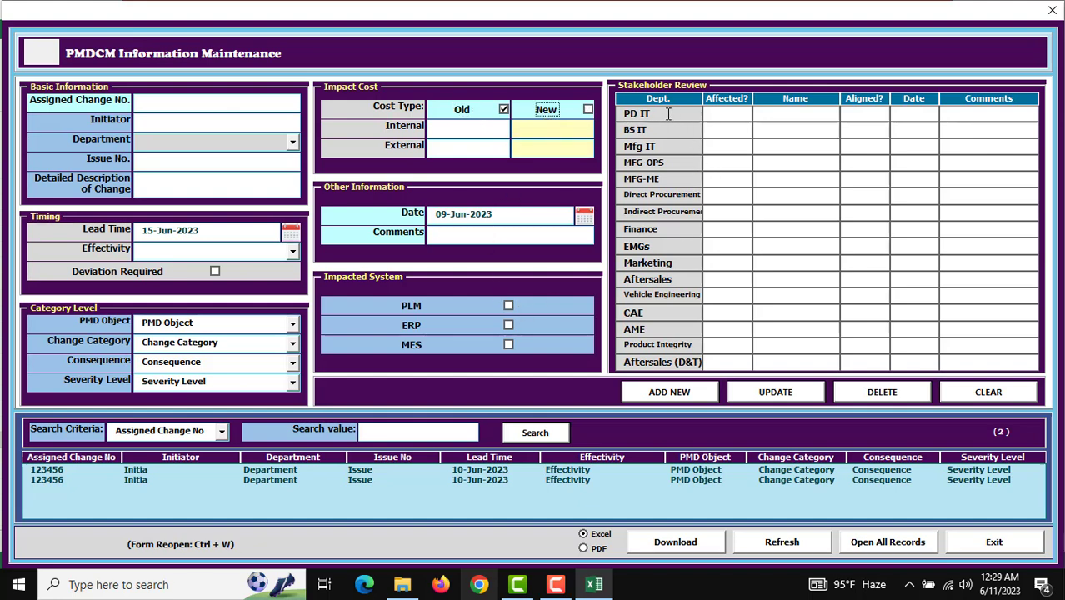
Step: Fill in the PD IT stakeholder review row and date it 30 June
click(881, 113)
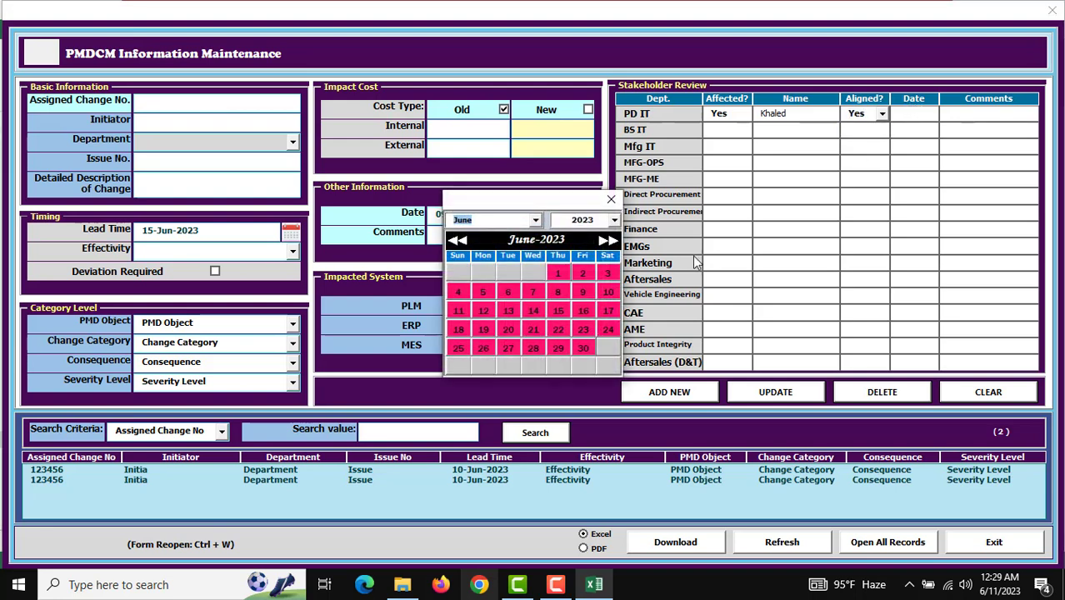
mouse_move(582, 310)
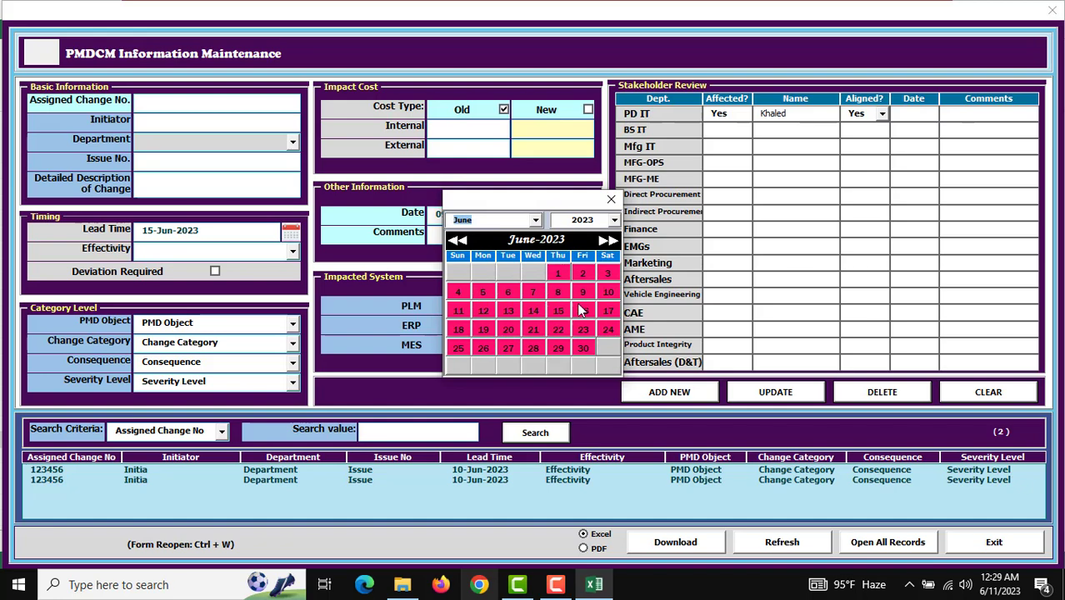
mouse_move(512, 325)
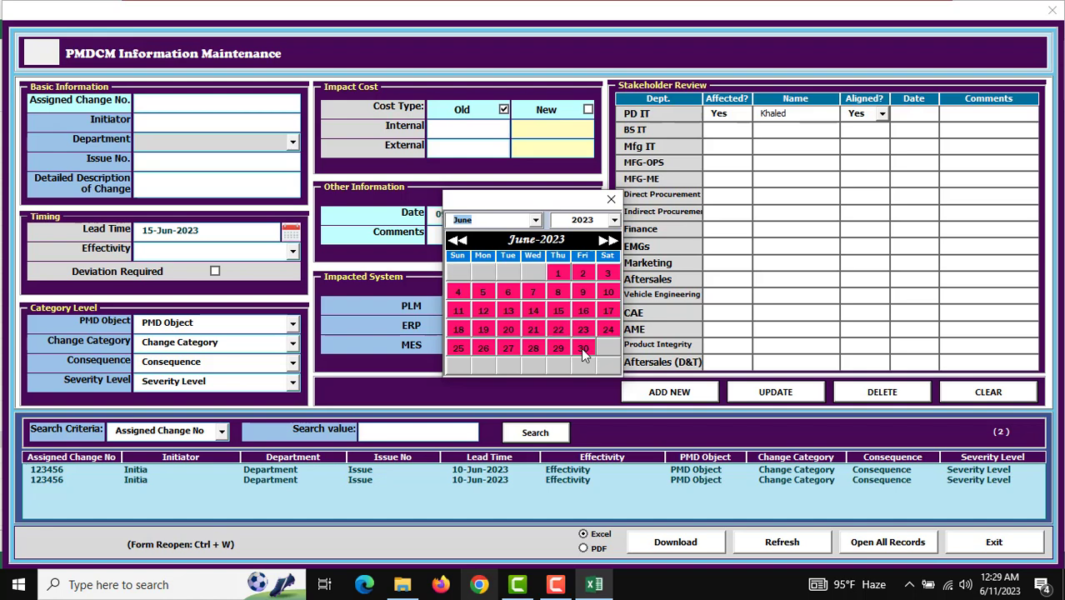
click(583, 348)
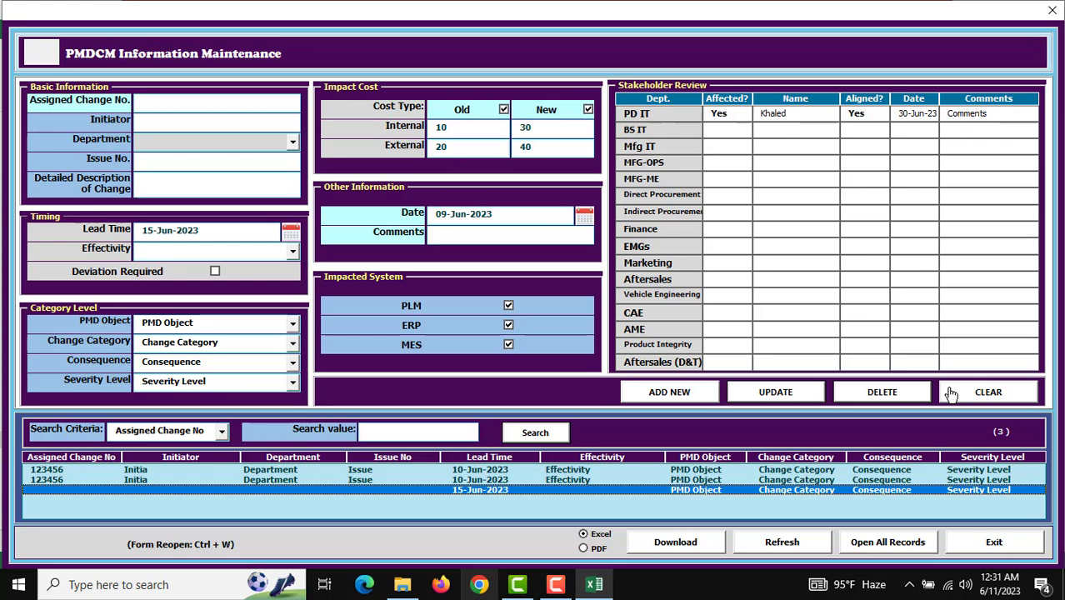
Step: Clear every field on the maintenance form after saving the record
click(988, 392)
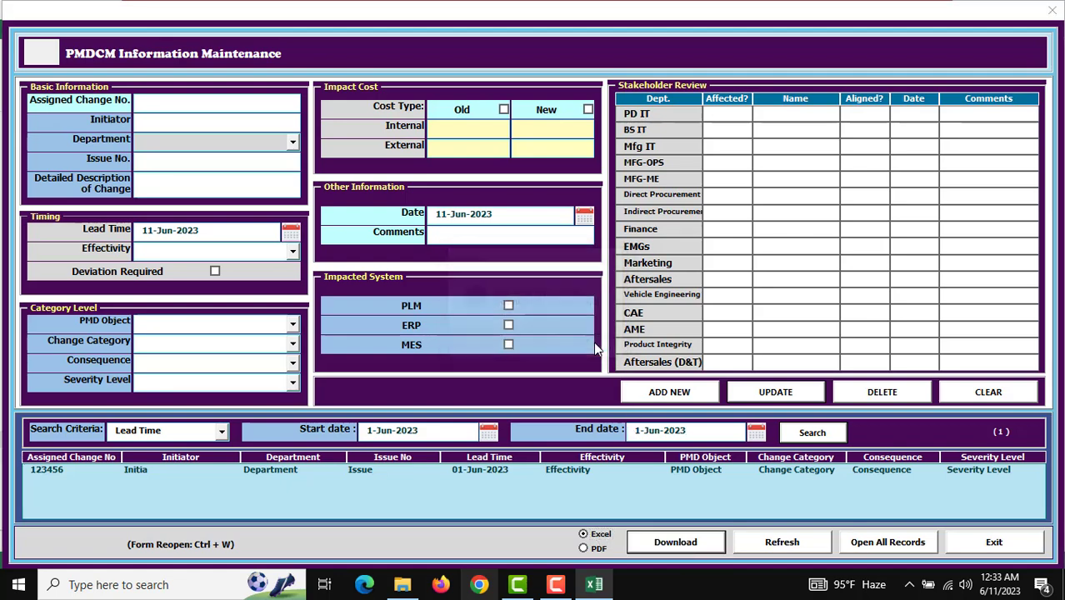
Step: Run the Lead Time search for 1-Jun-2023 to list the matching record
click(676, 542)
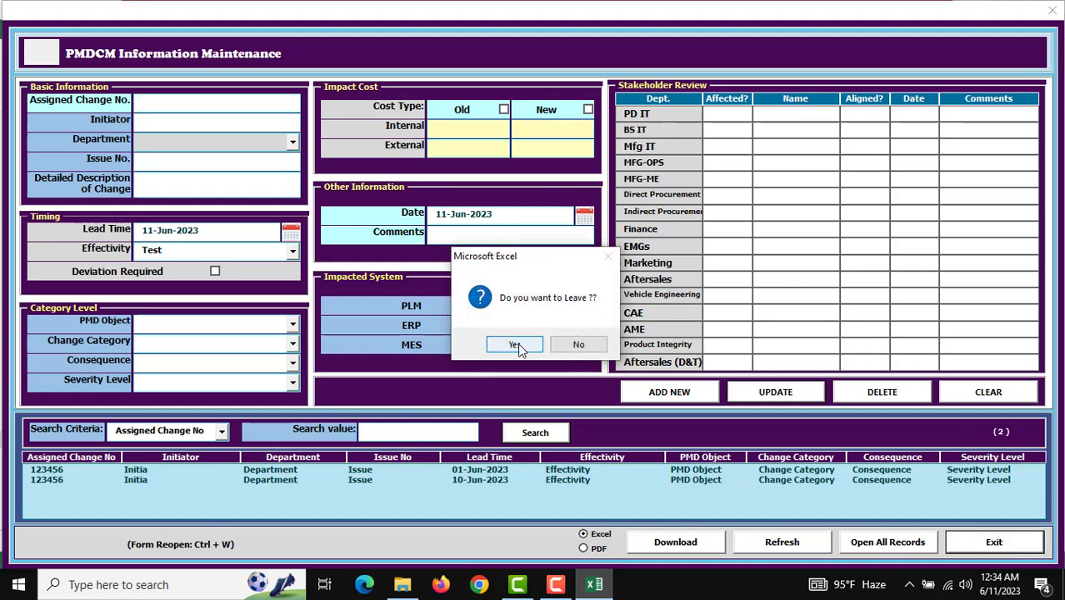
Step: Answer Yes to 'Do you want to Leave ??' to close the form
click(514, 344)
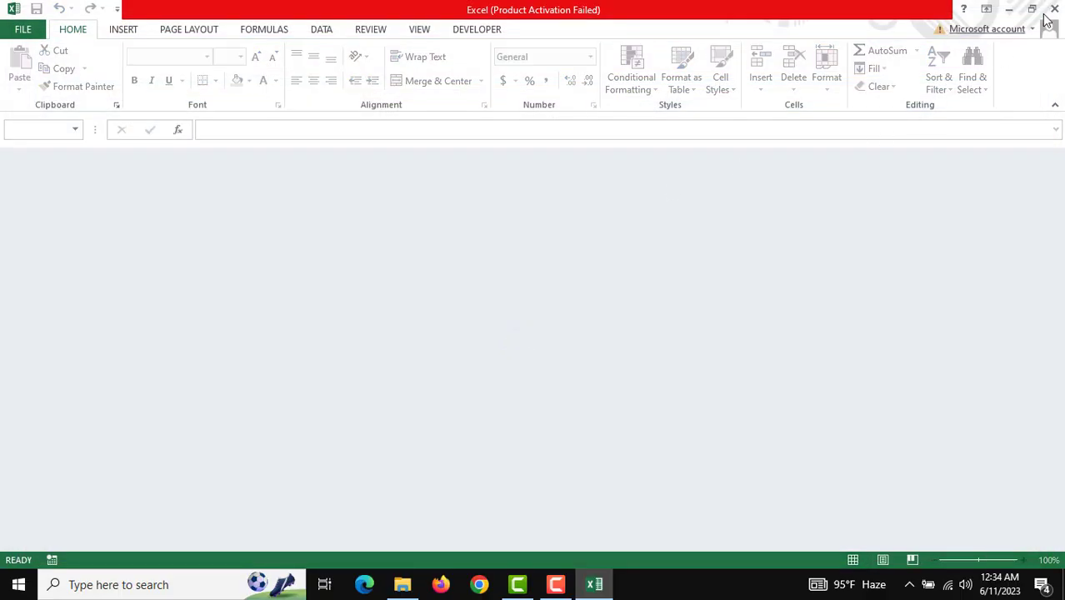